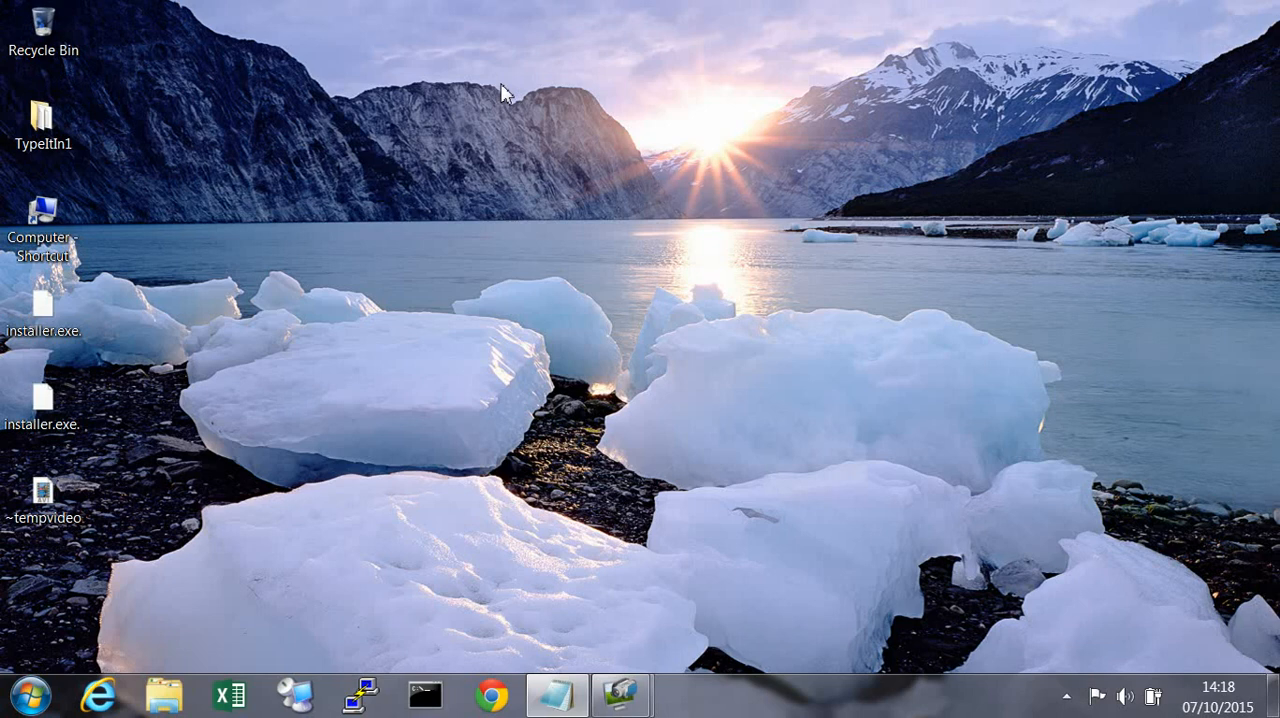
pyautogui.moveTo(220, 62)
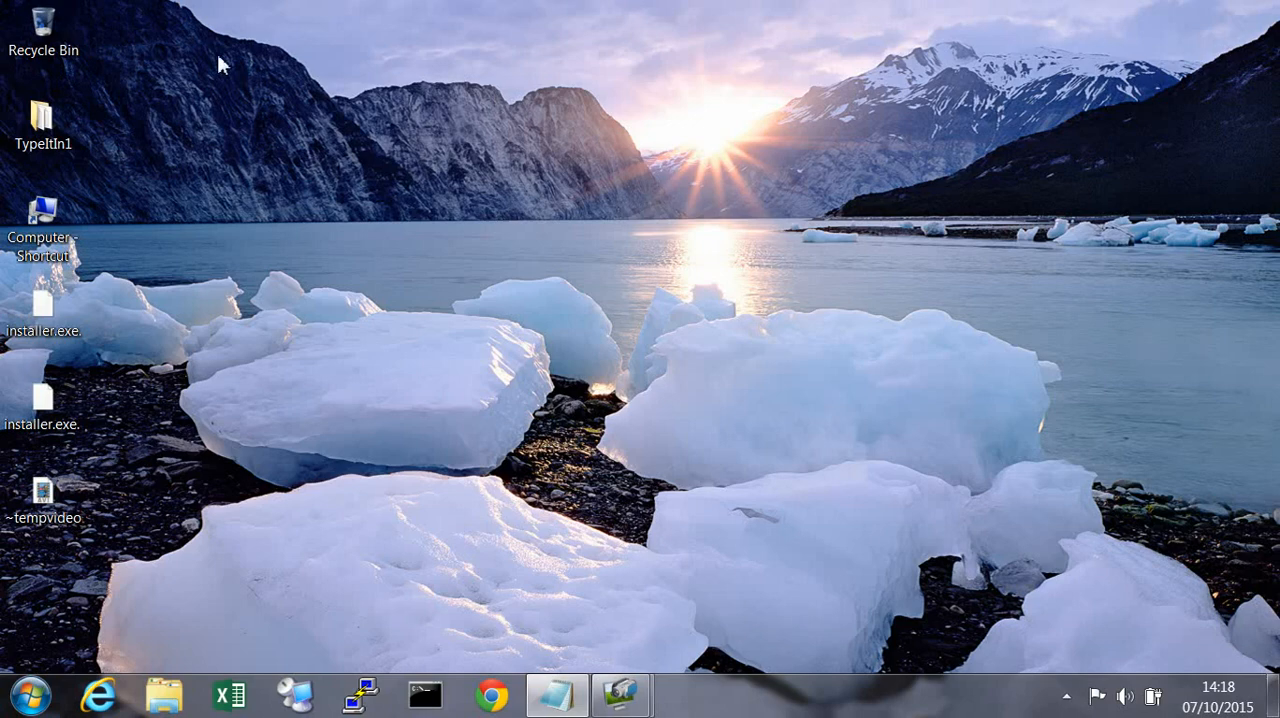
# Step: Move all 12 files inside TypeItIn1 to the Recycle Bin, leaving the folder empty
pyautogui.doubleClick(44, 112)
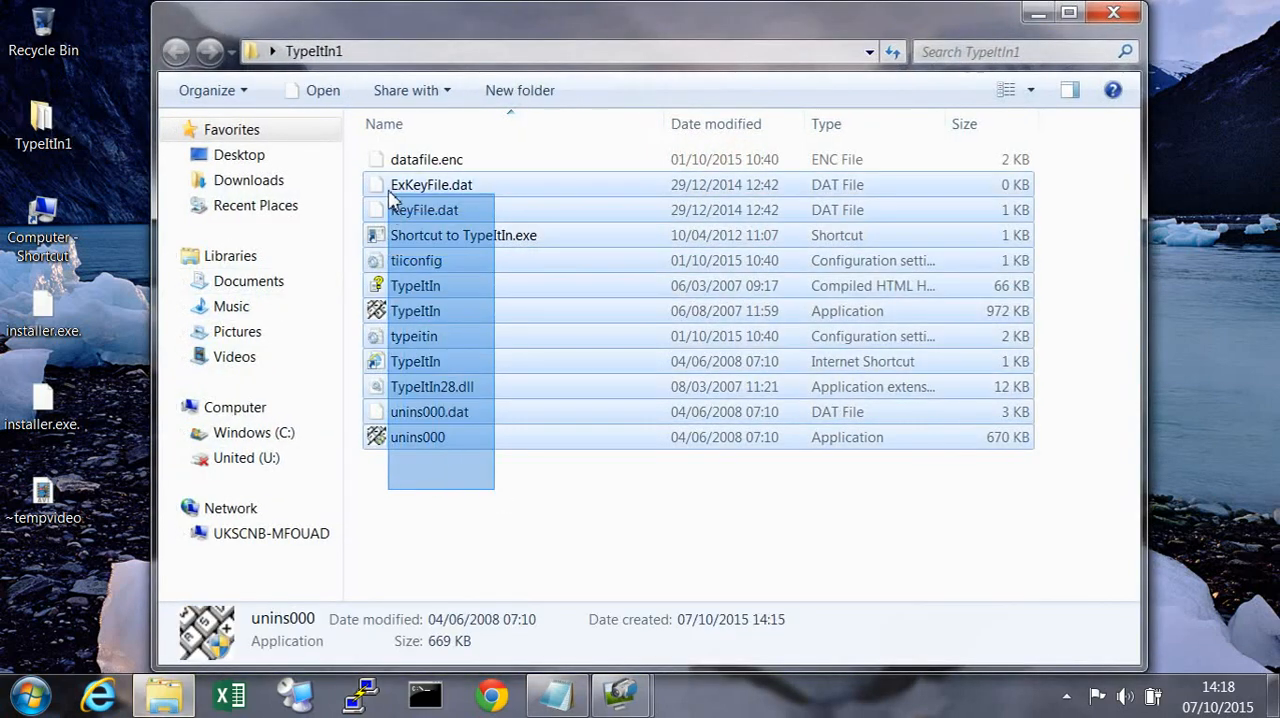
pyautogui.rightClick(428, 160)
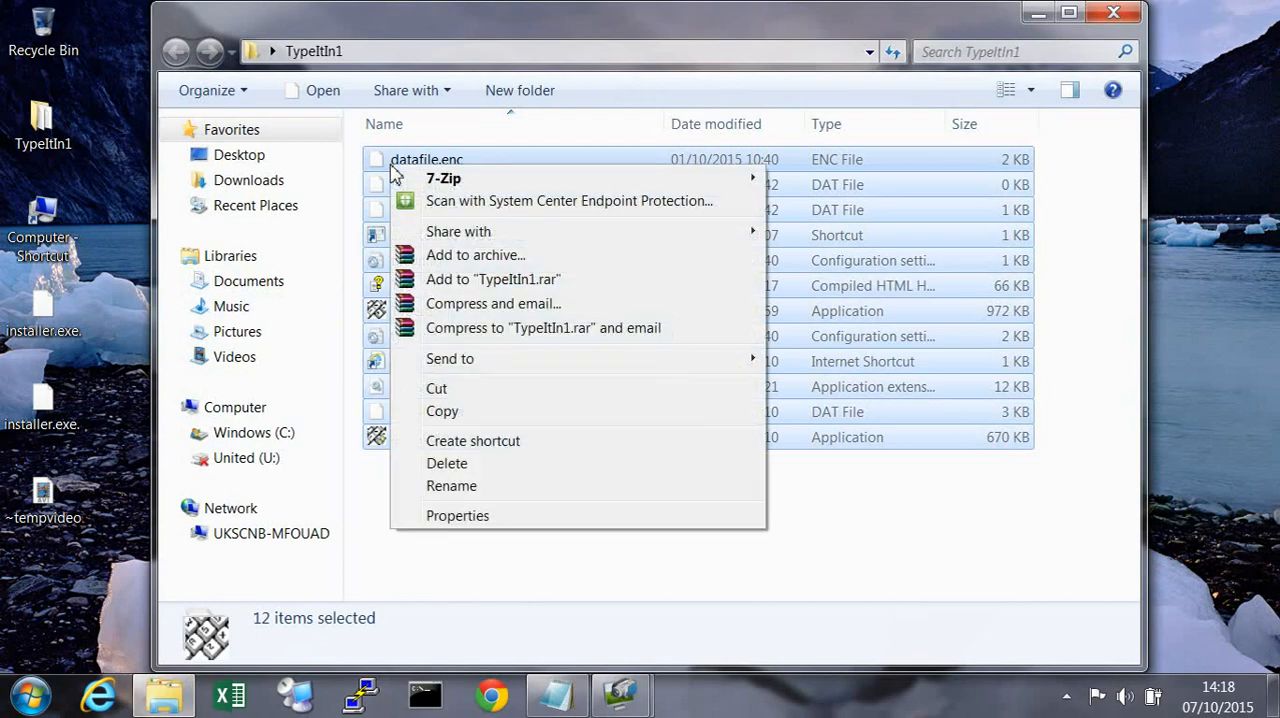
pyautogui.click(448, 464)
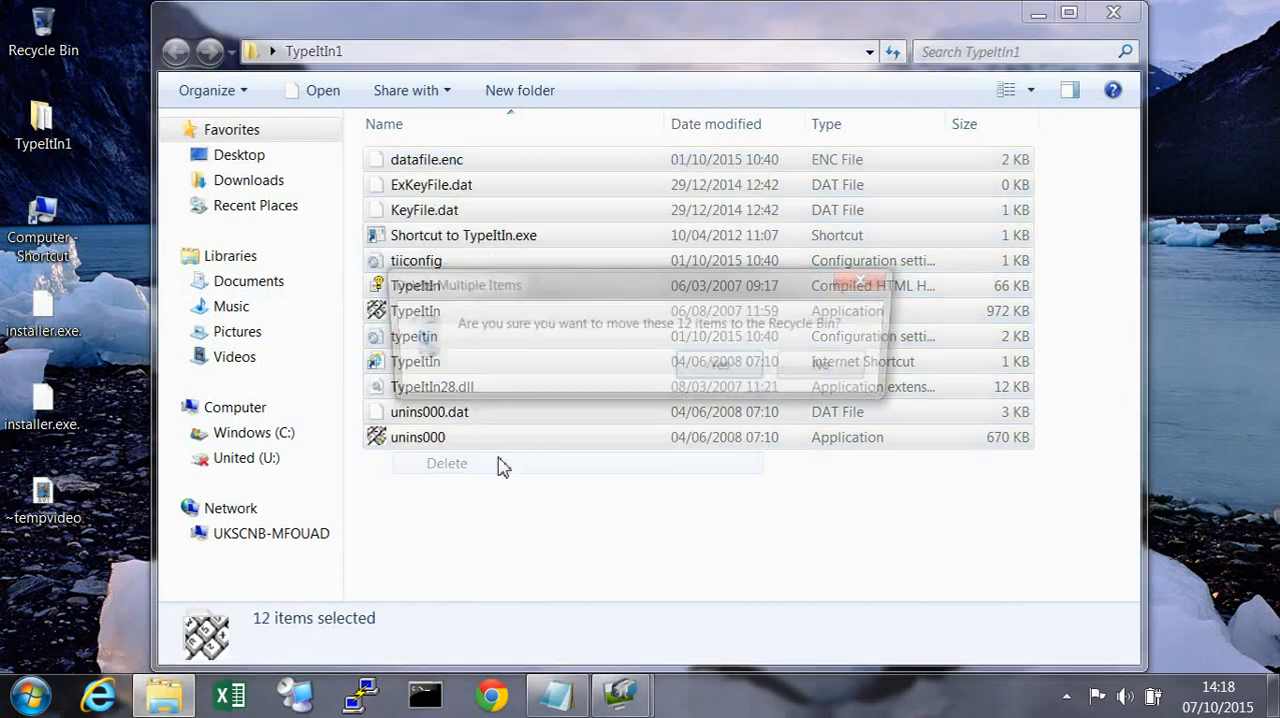
pyautogui.click(448, 464)
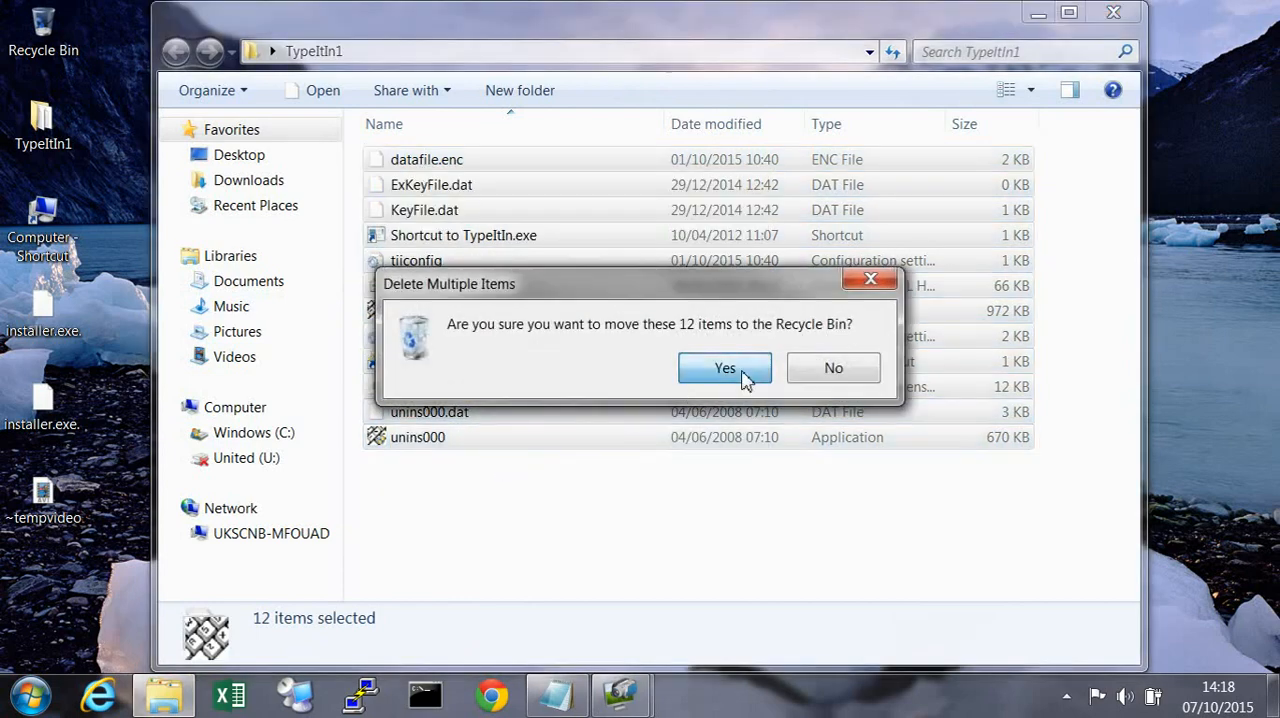
pyautogui.click(724, 368)
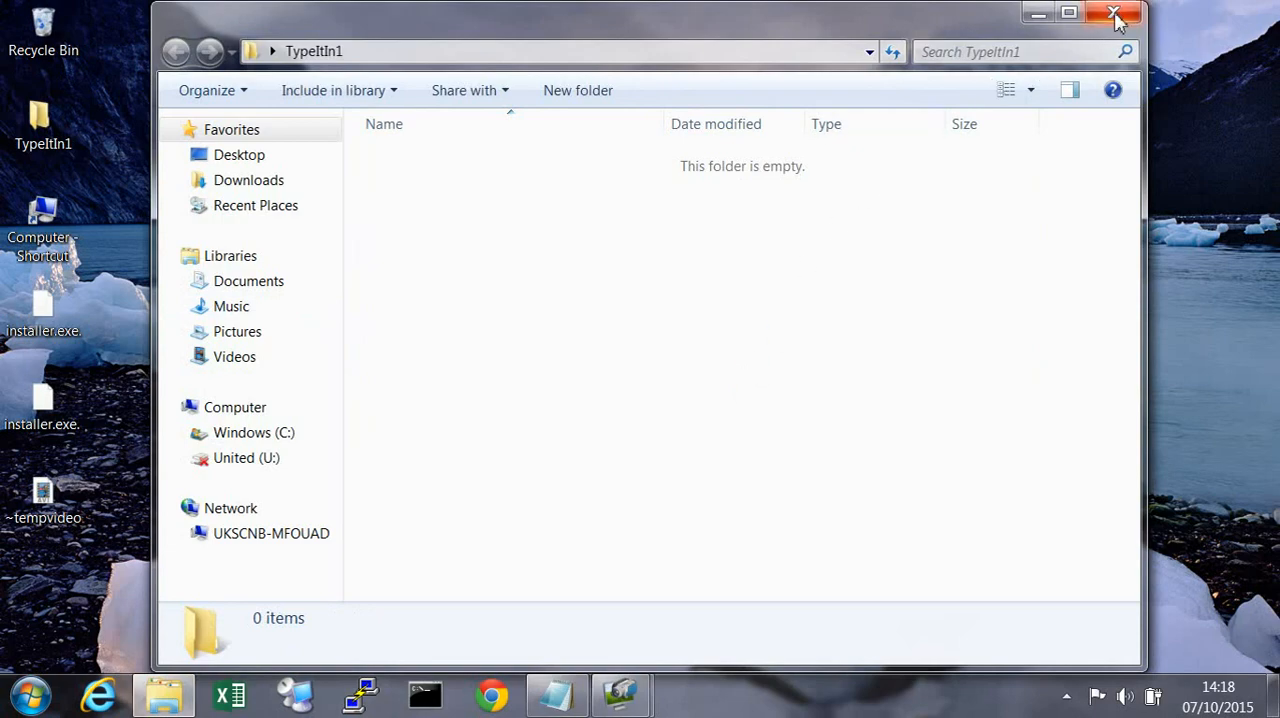
# Step: Close the empty folder window and empty the Recycle Bin, permanently deleting the 12 files
pyautogui.click(1114, 14)
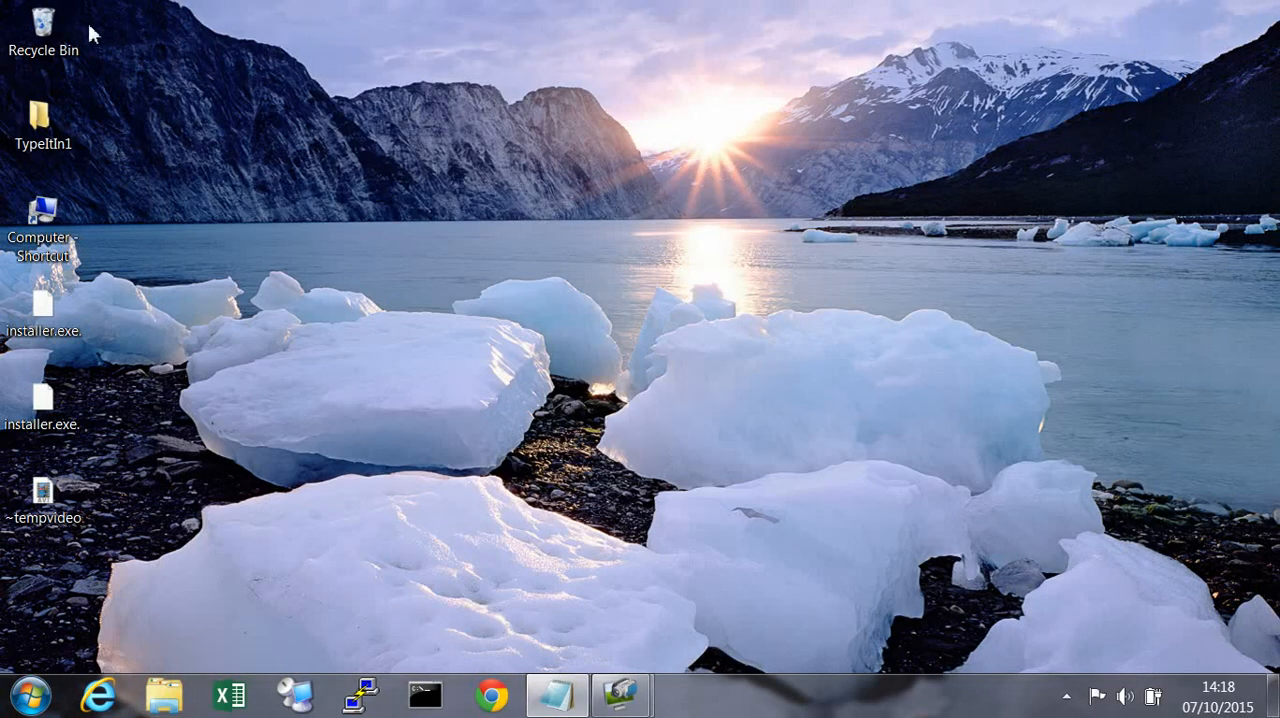
pyautogui.rightClick(42, 24)
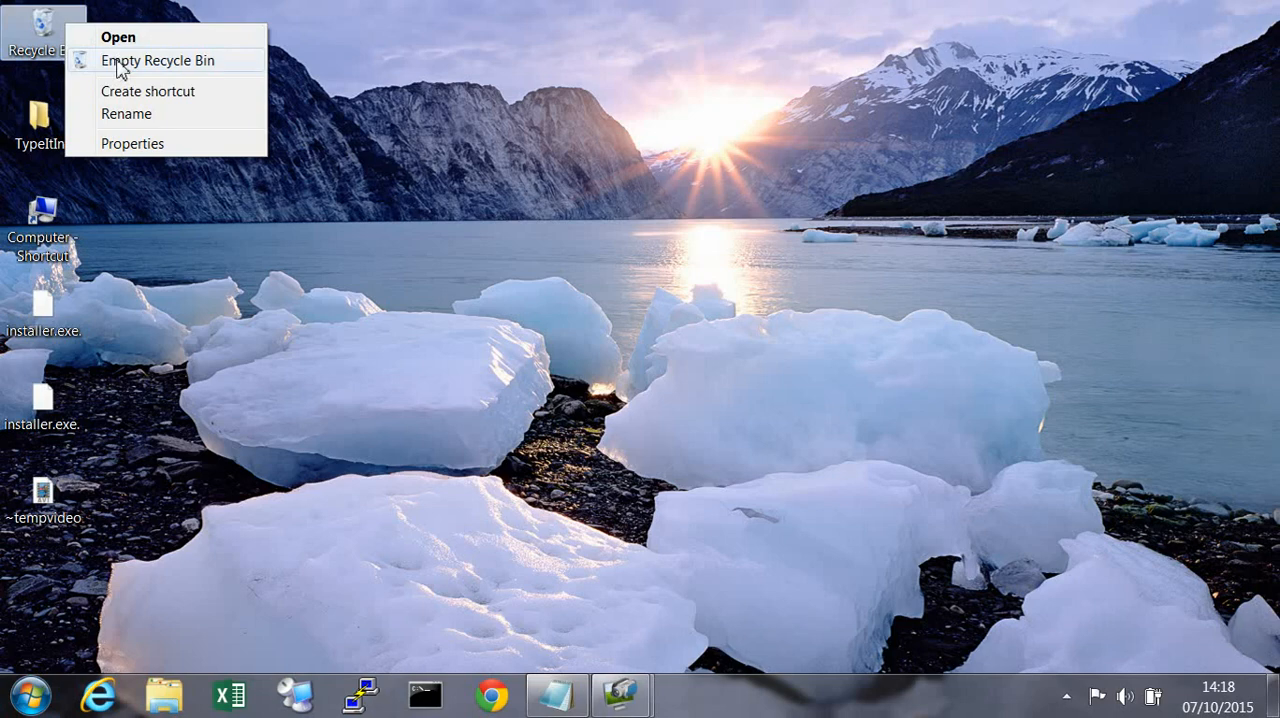
pyautogui.click(156, 60)
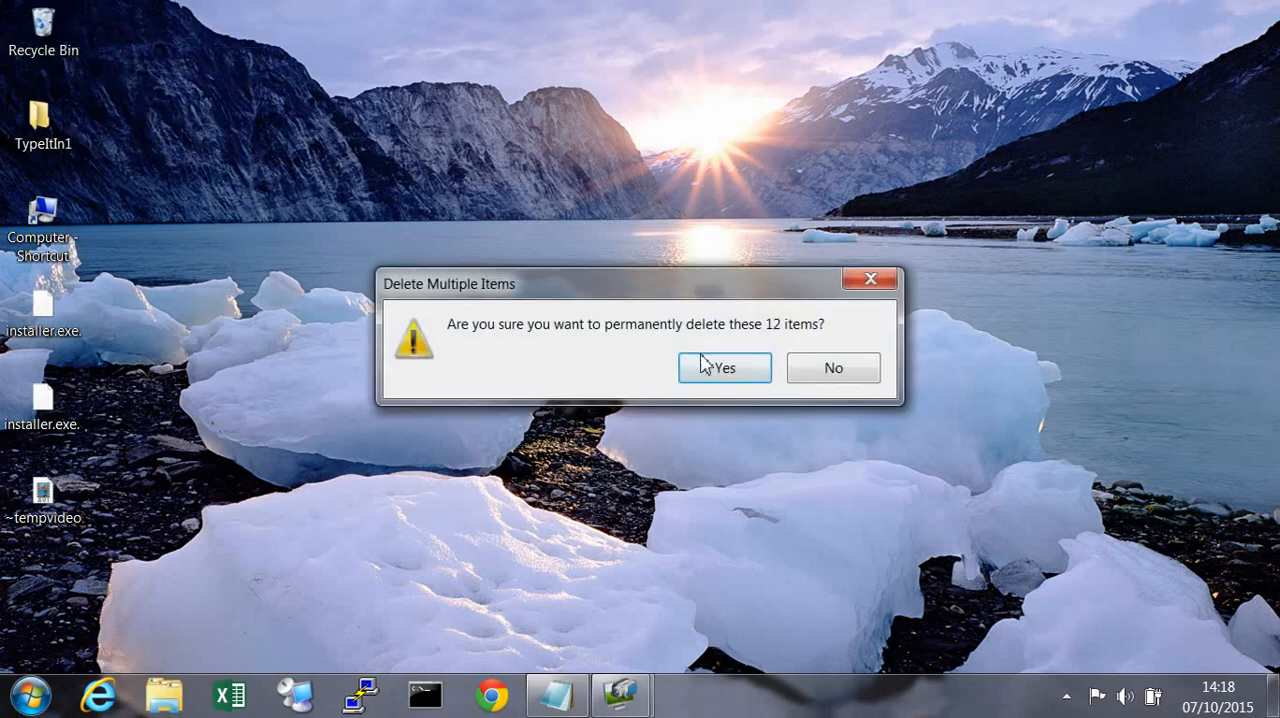
pyautogui.click(724, 368)
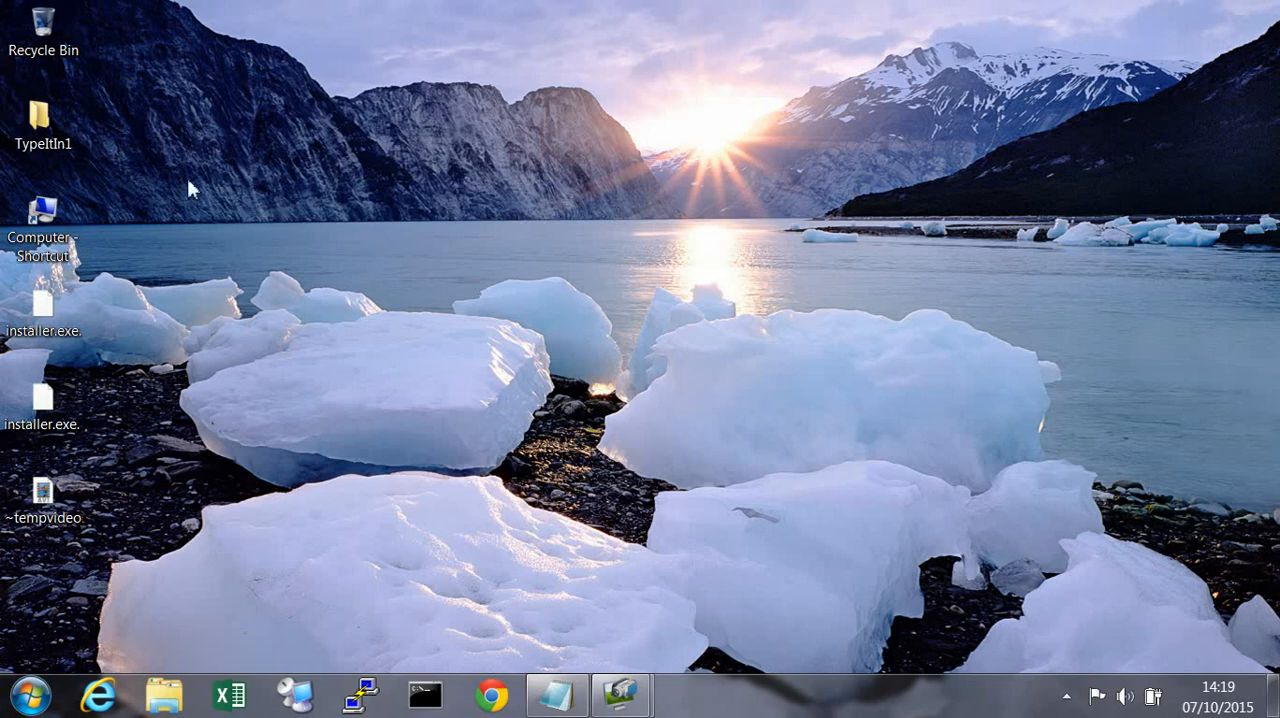
# Step: Show TypeItIn1's Previous Versions and select the 05/10/2015 08:45 version
pyautogui.click(44, 116)
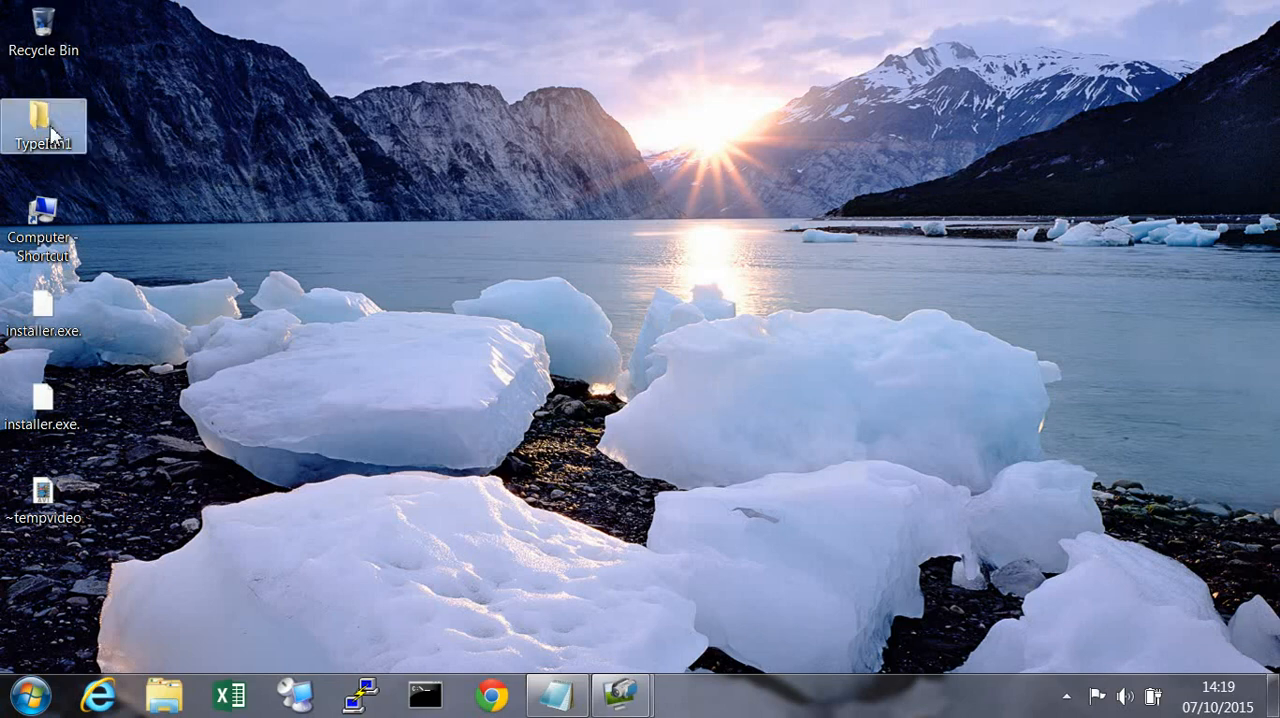
pyautogui.rightClick(44, 124)
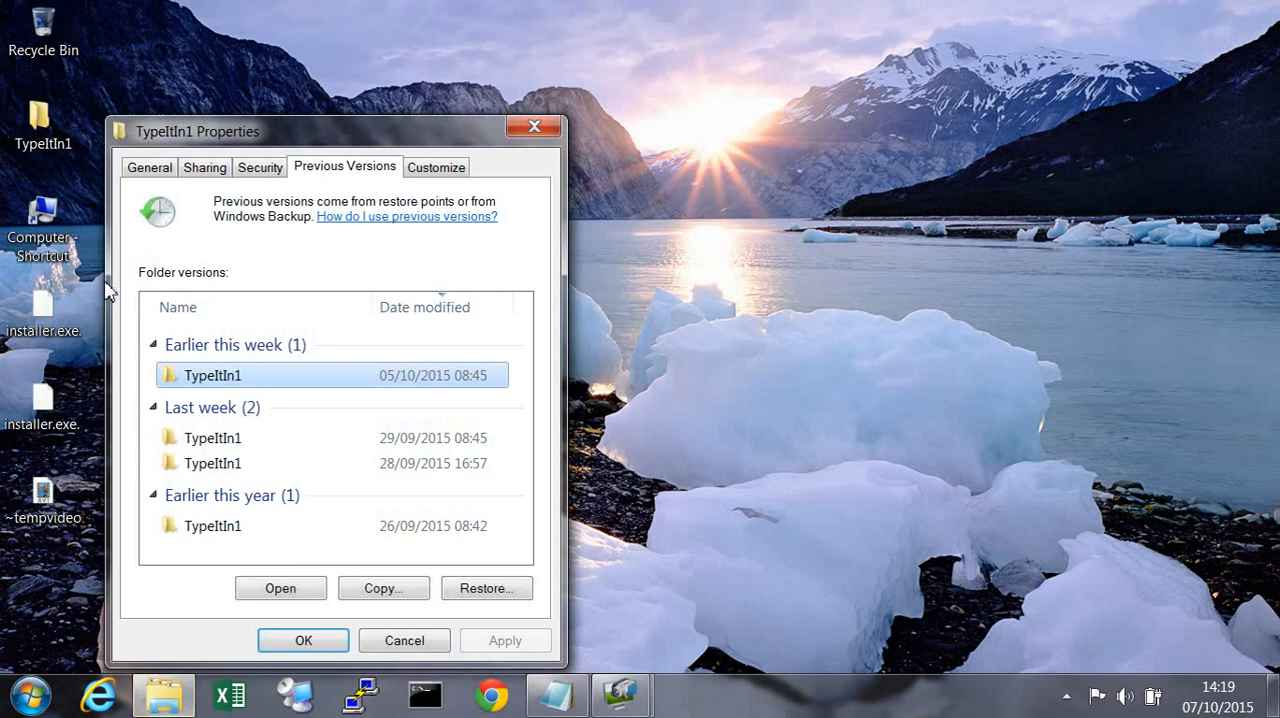
pyautogui.click(212, 436)
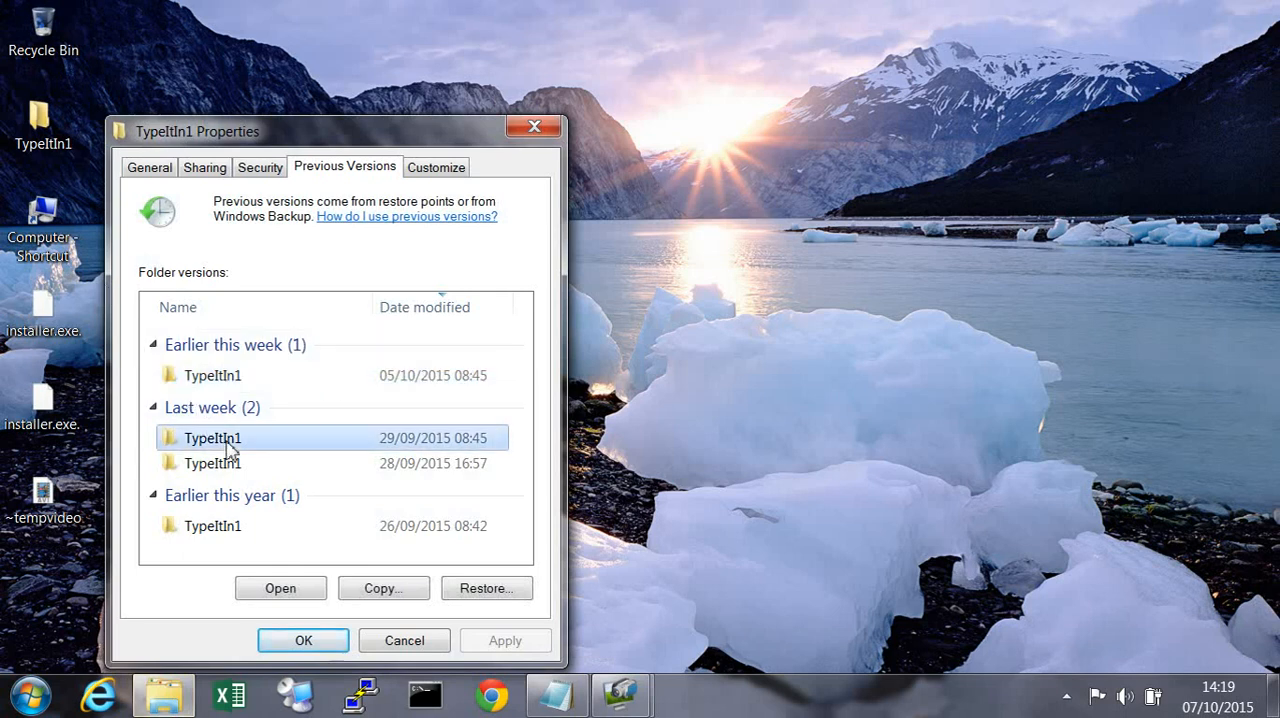
pyautogui.click(212, 374)
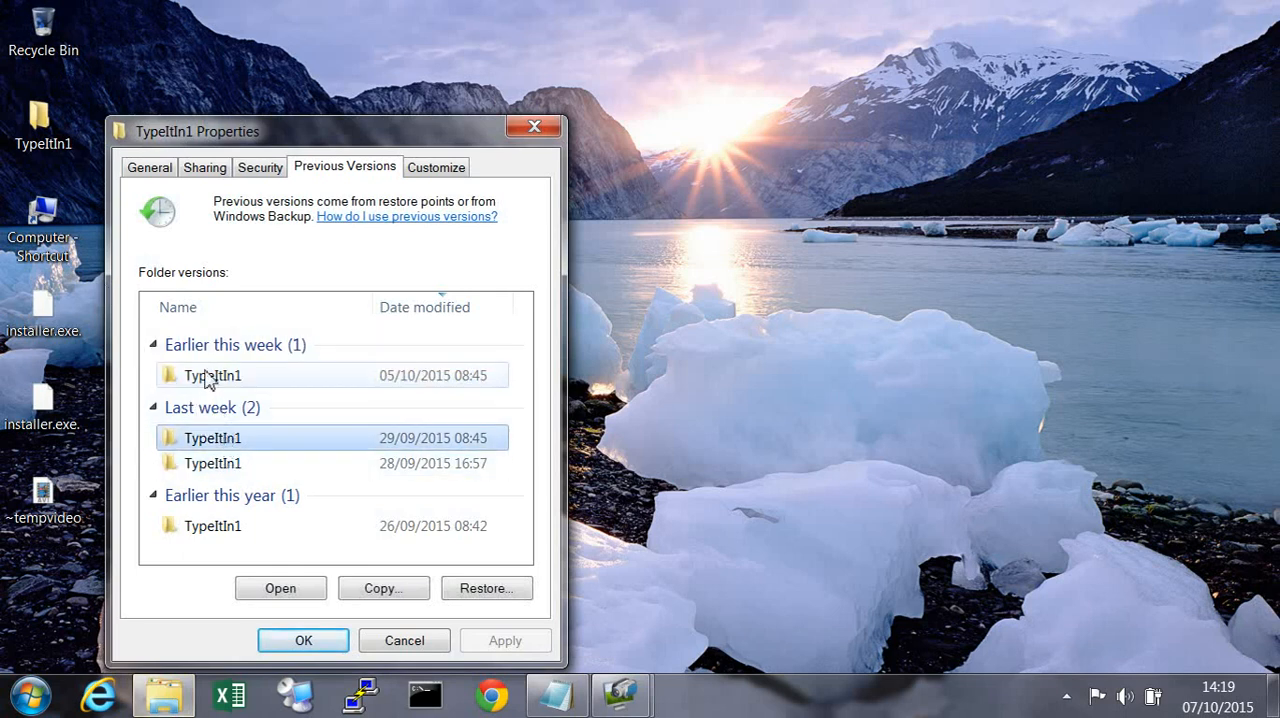
pyautogui.click(212, 376)
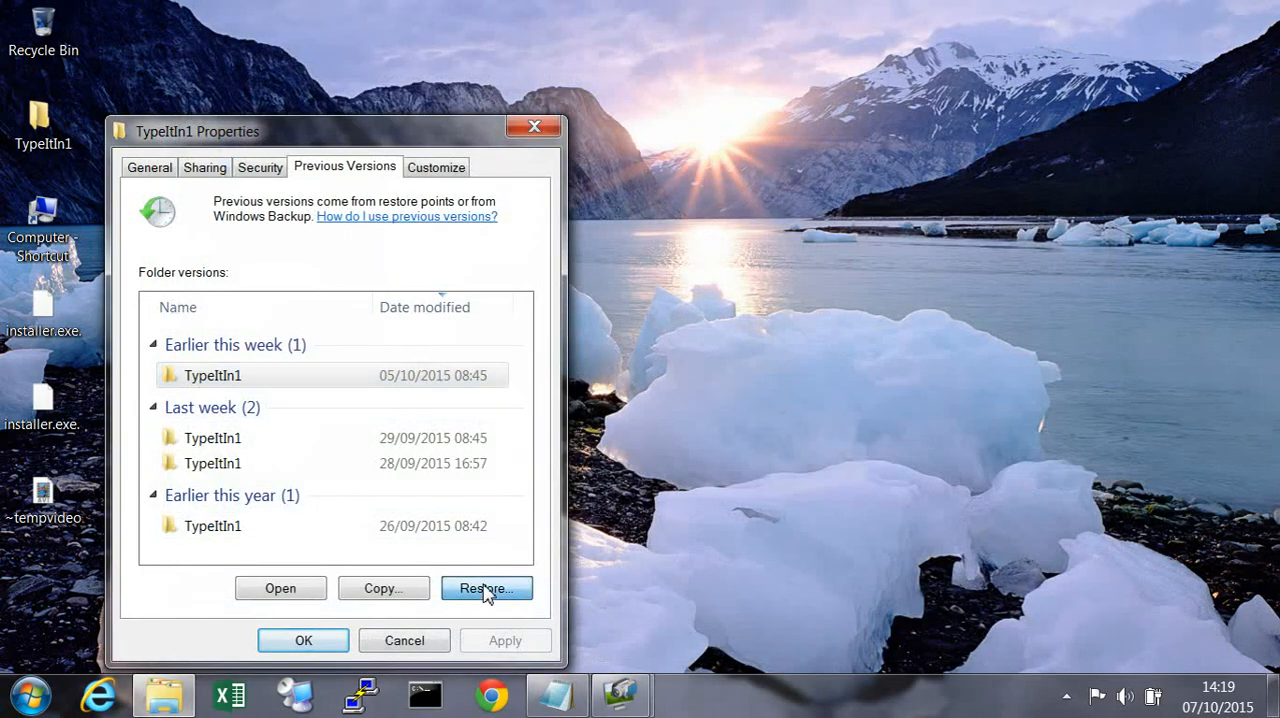
# Step: Restore TypeItIn1 to the 05/10/2015 08:45 version, confirm success and close Properties
pyautogui.click(486, 588)
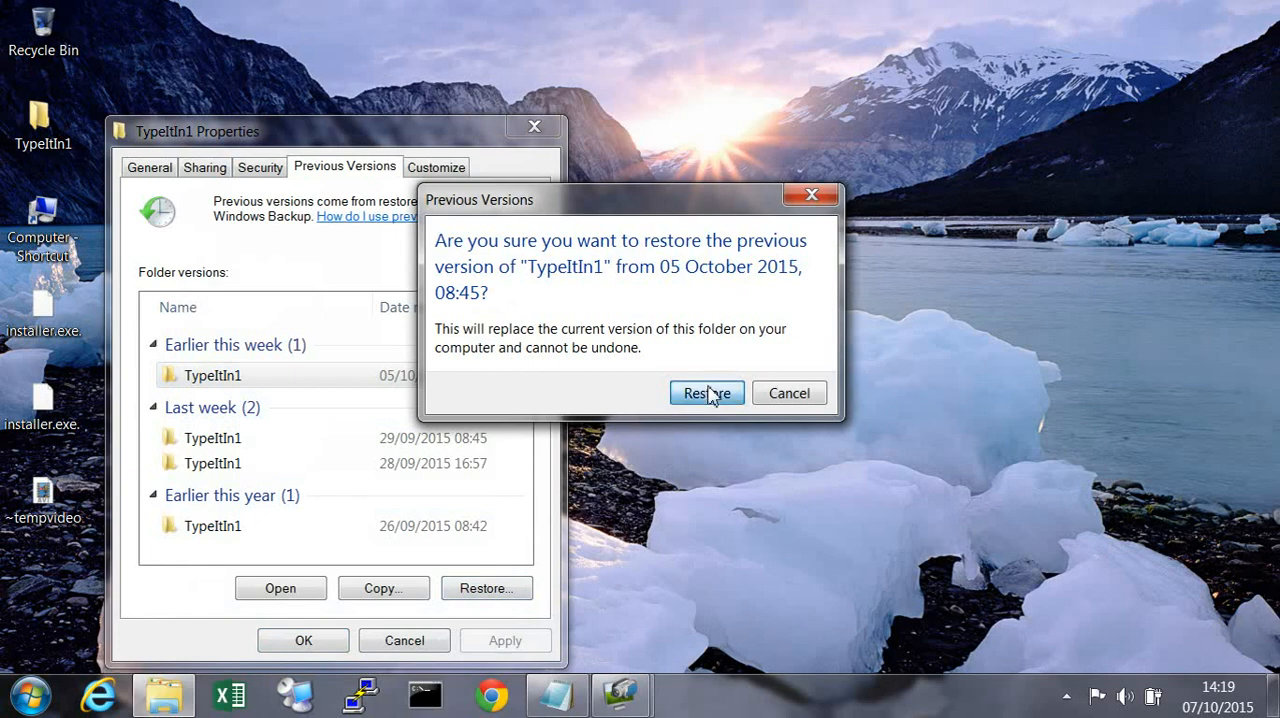
pyautogui.click(706, 392)
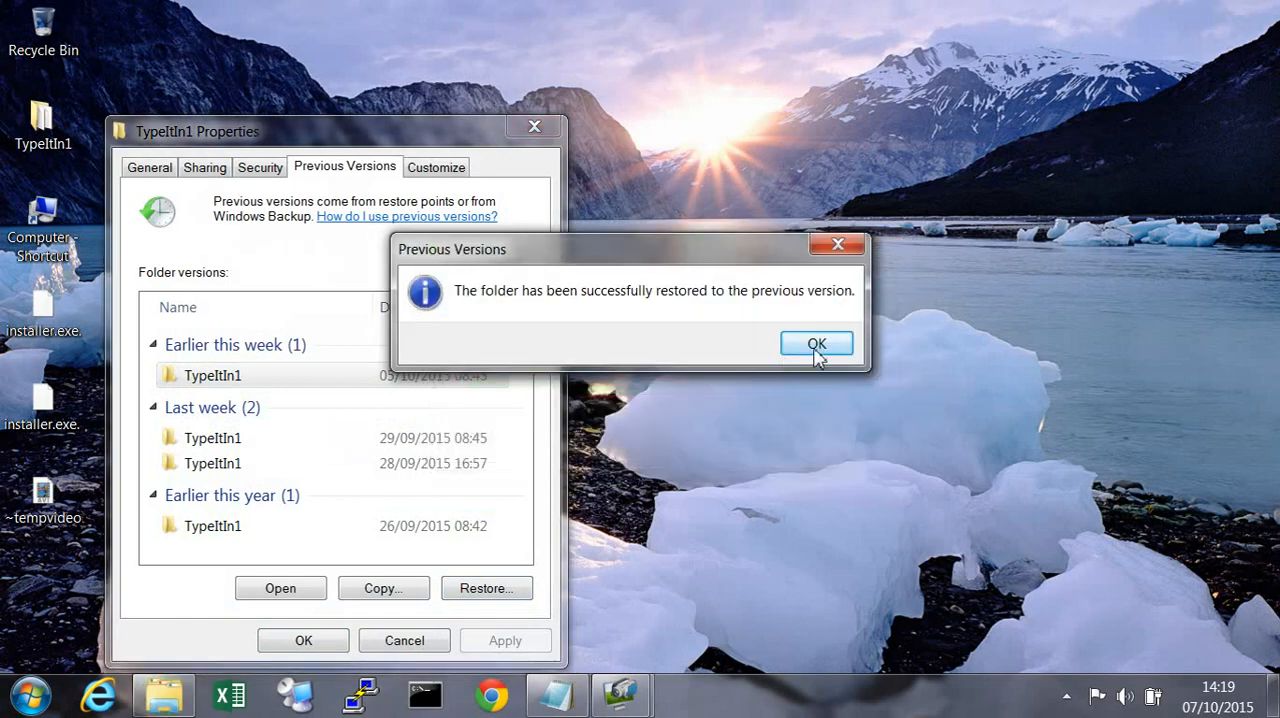
pyautogui.click(816, 344)
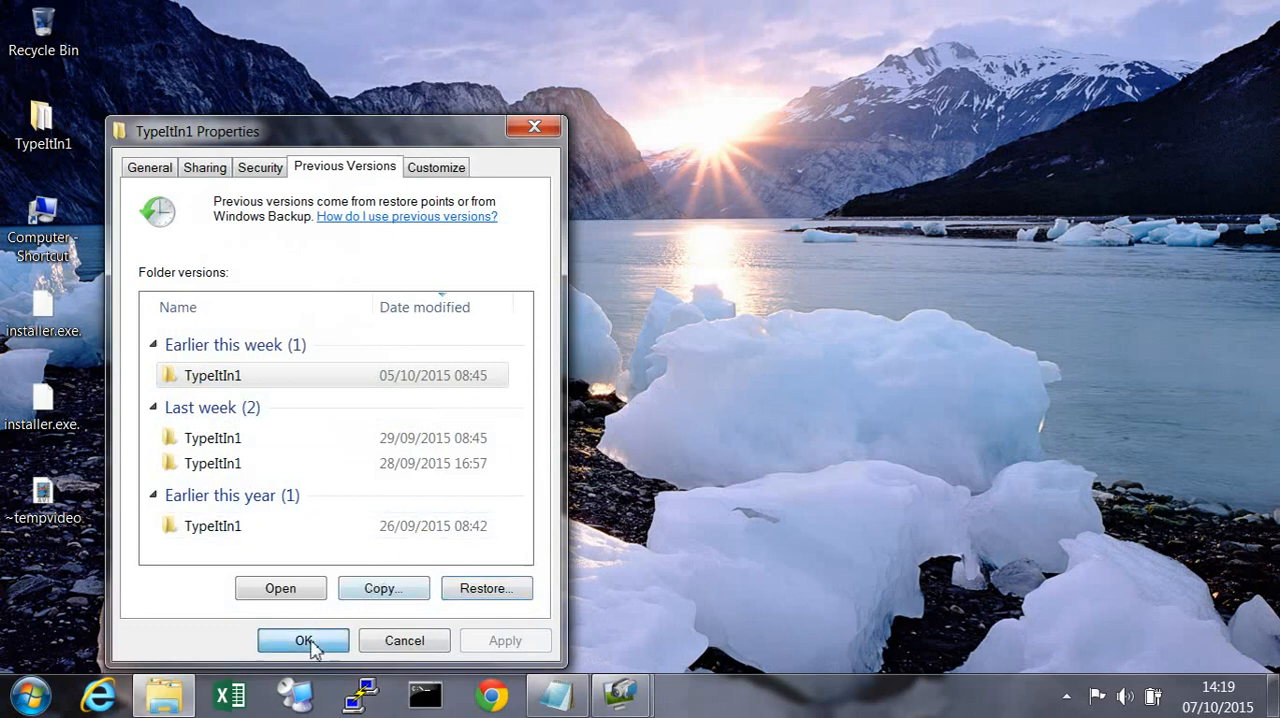
pyautogui.click(304, 640)
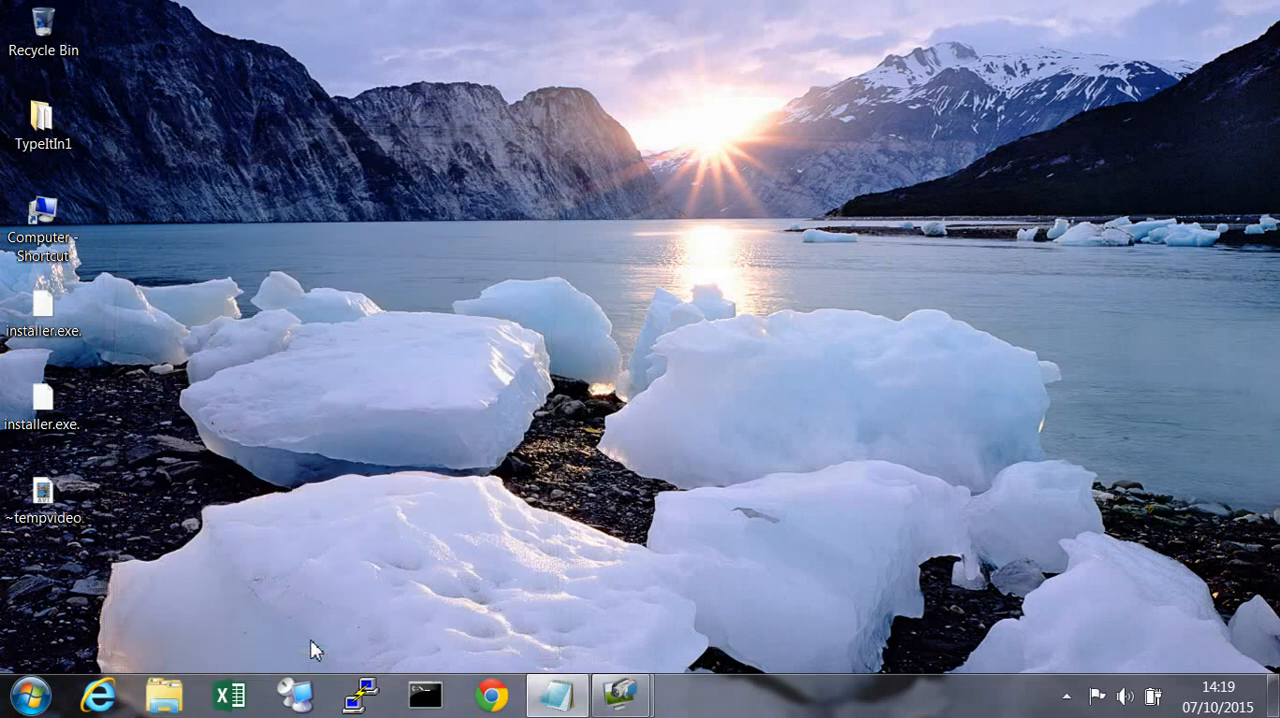
pyautogui.click(44, 128)
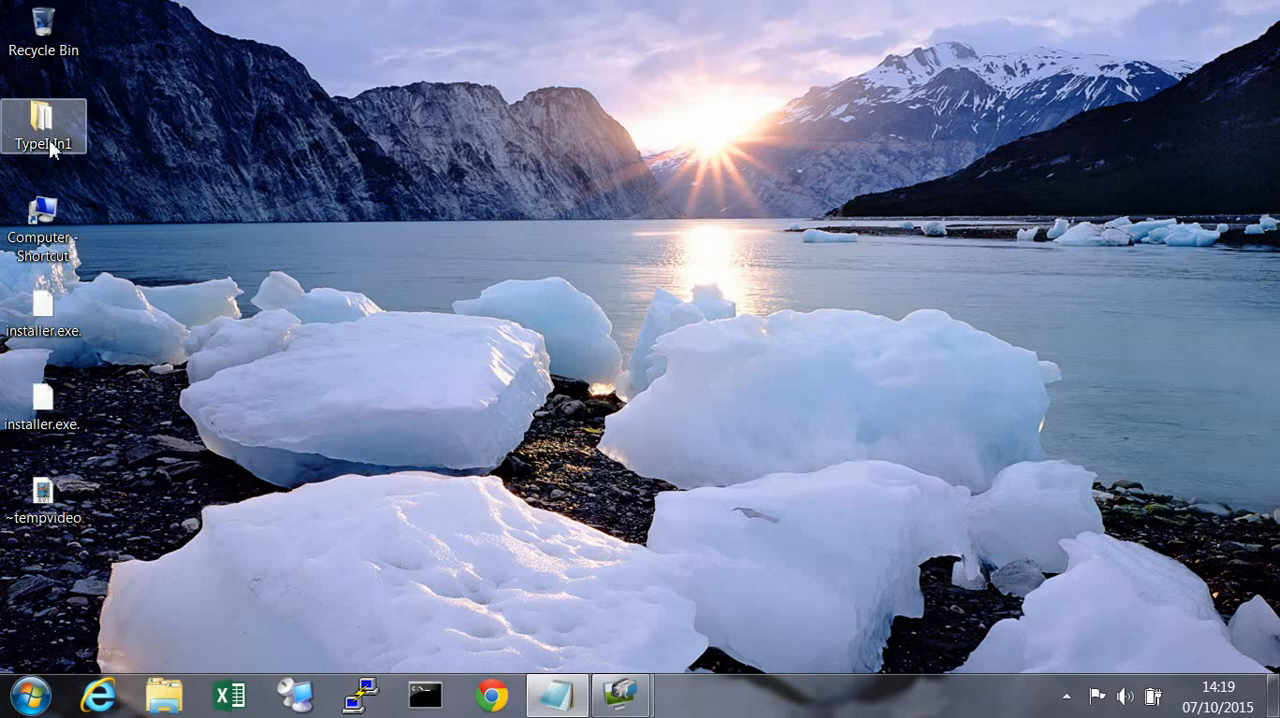
pyautogui.doubleClick(44, 126)
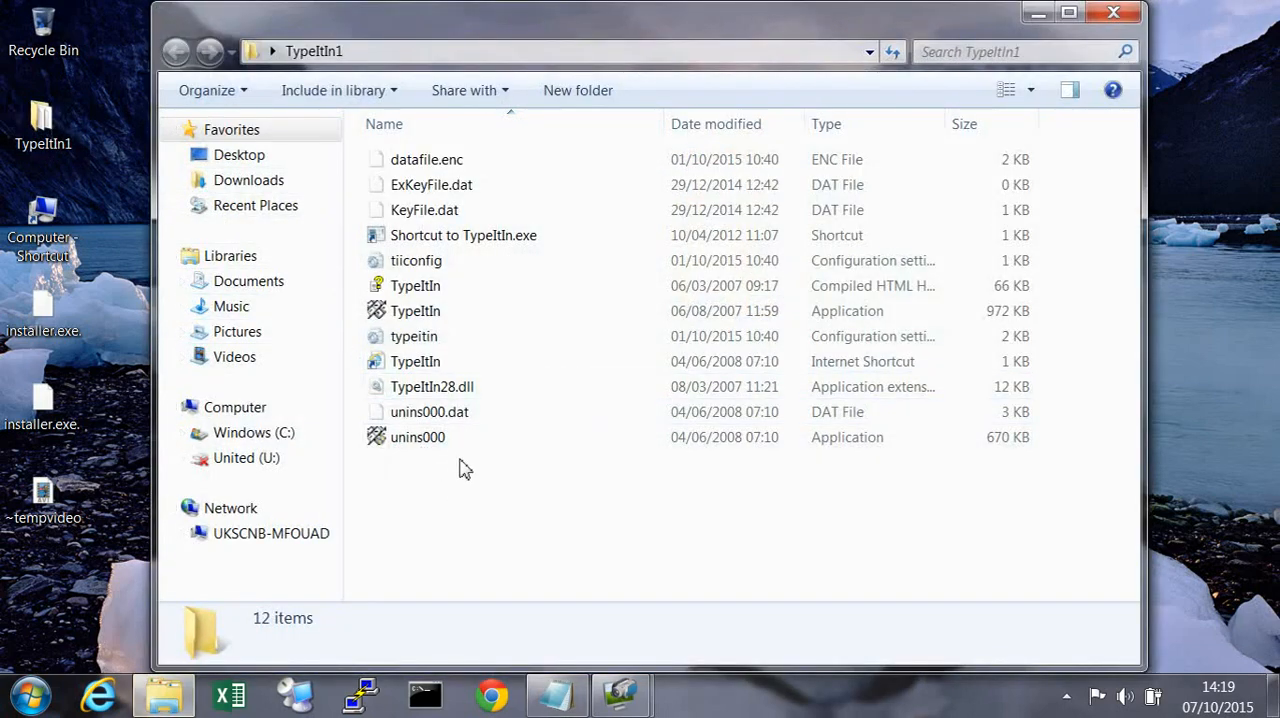
pyautogui.moveTo(1112, 12)
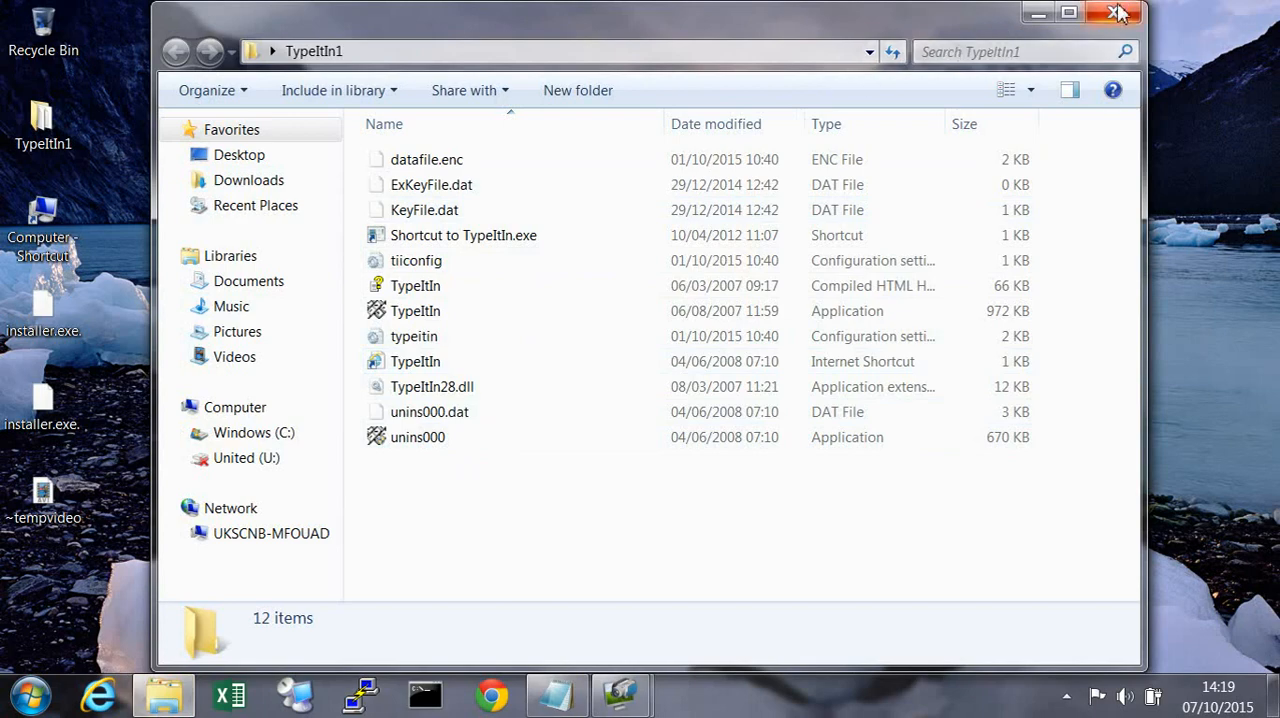
pyautogui.click(1116, 12)
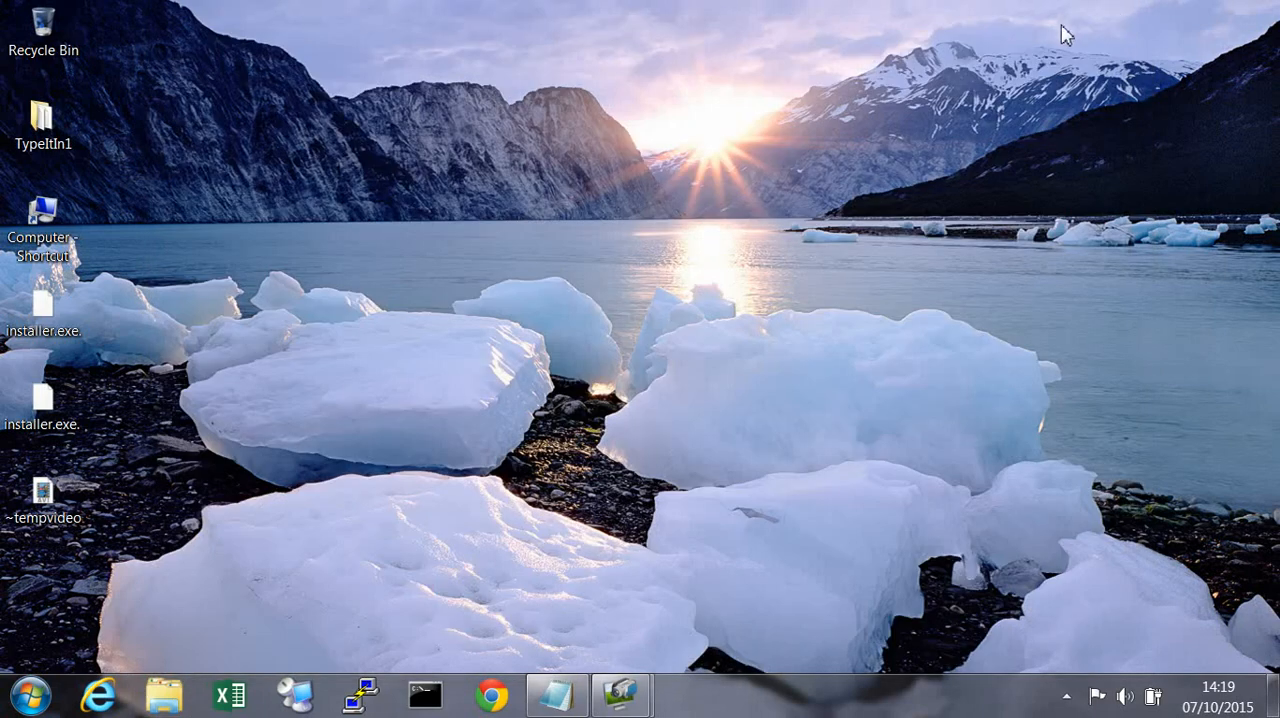